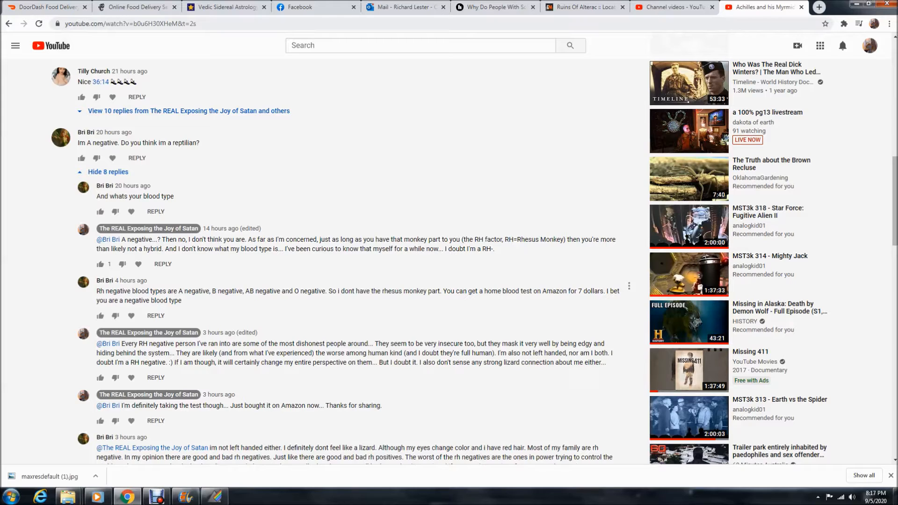
- Scroll through the 8-reply blood-type thread down to the reply from 50 minutes ago
scroll("down", 3)
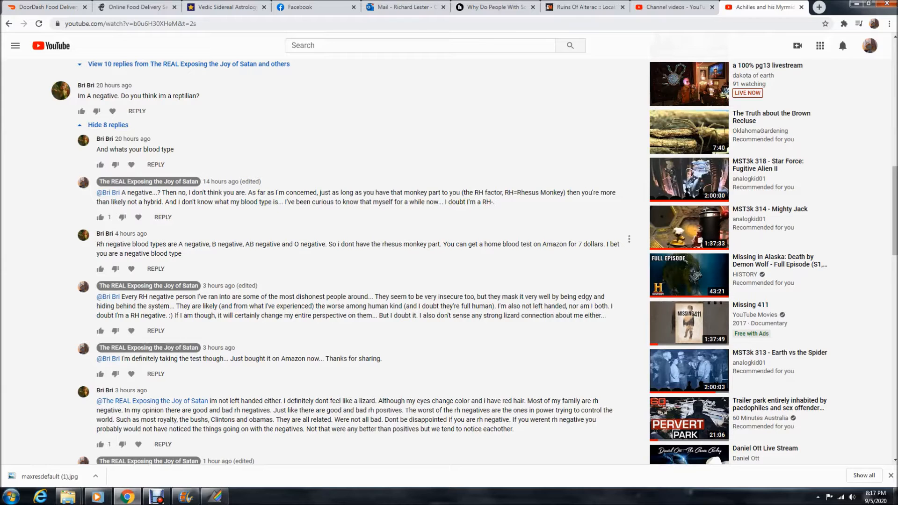
scroll("down", 3)
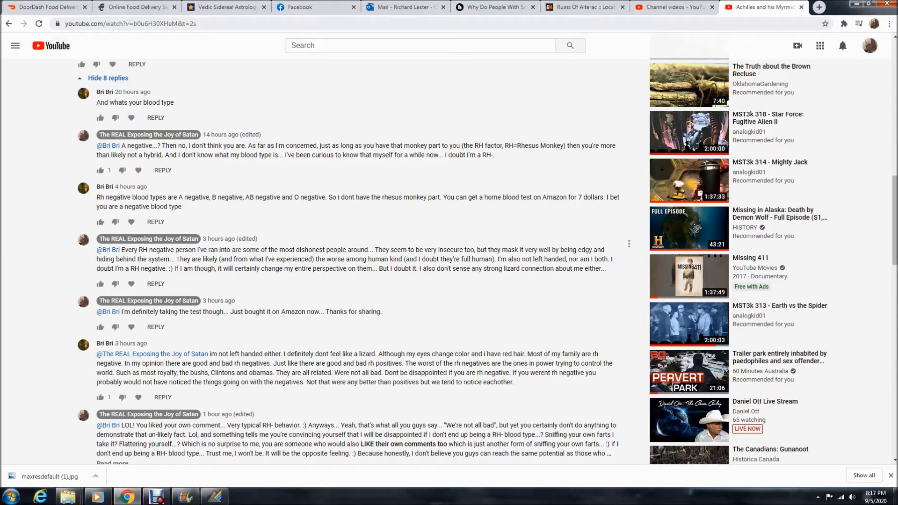
scroll("down", 3)
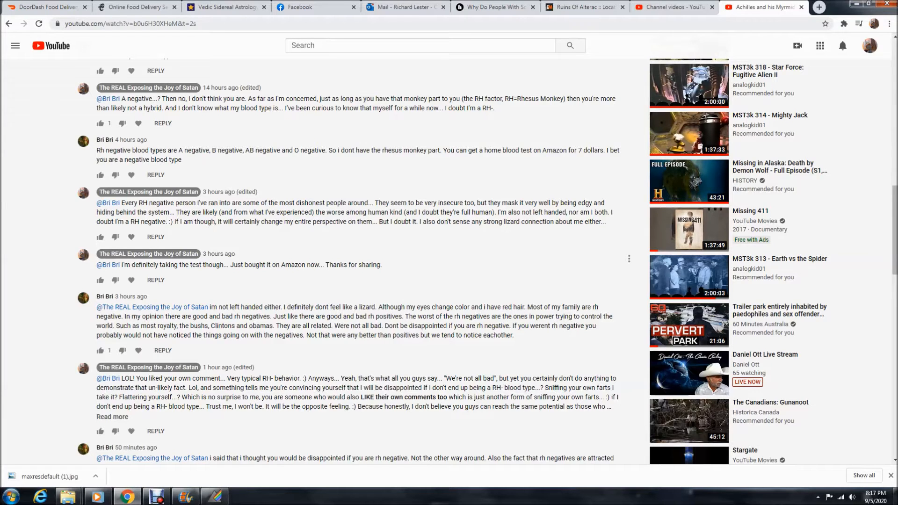
scroll("down", 3)
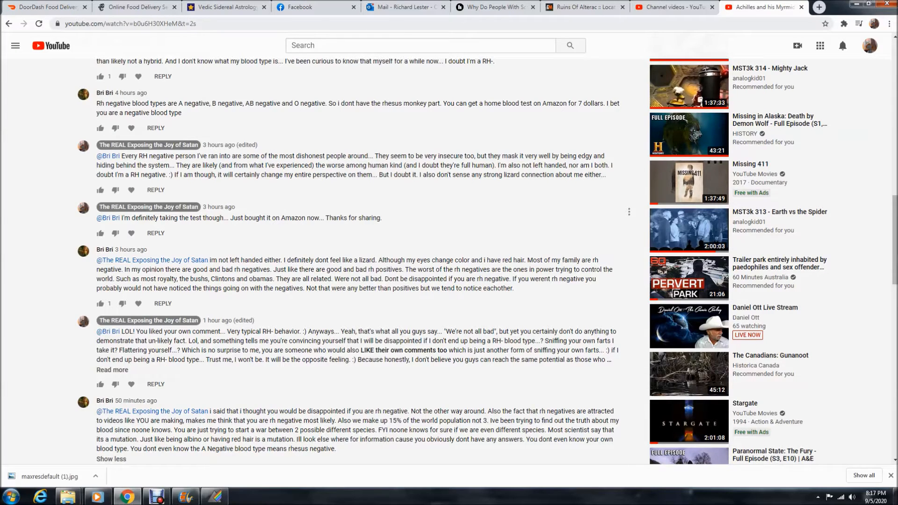
scroll("down", 3)
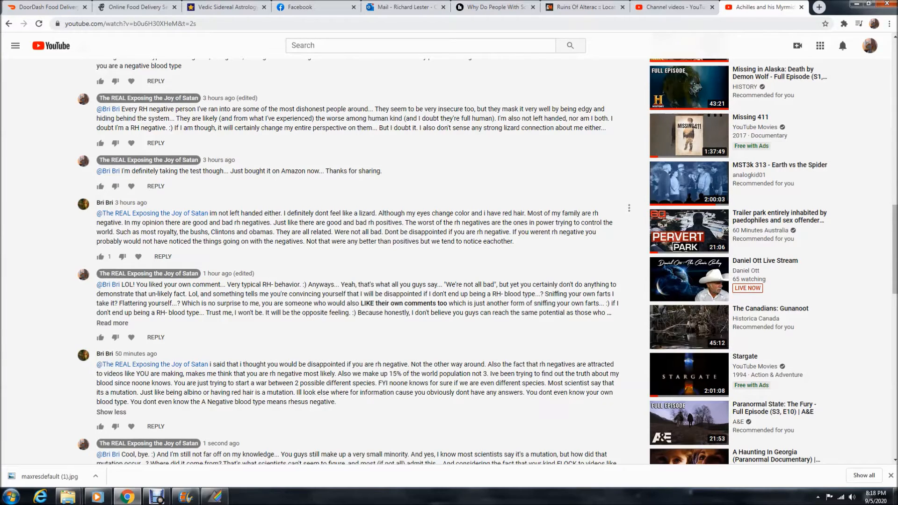
scroll("down", 3)
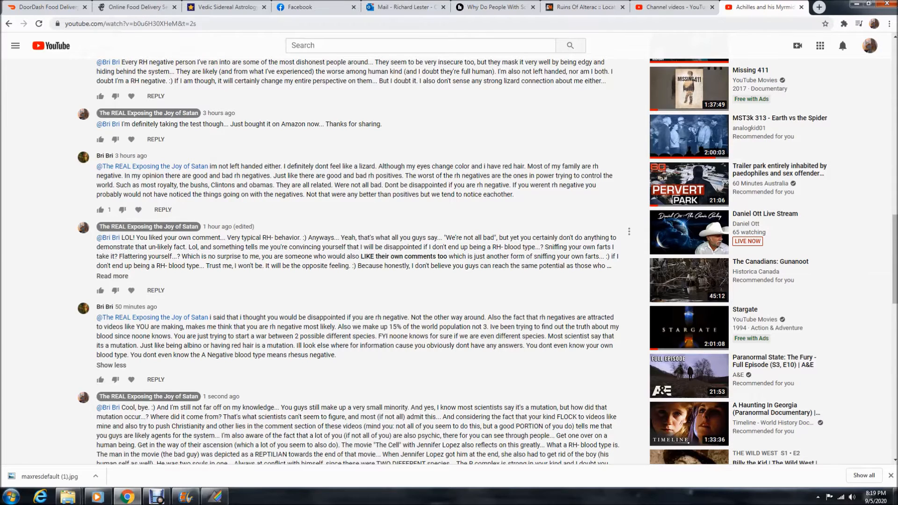
- Scroll so the whole '1 second ago' reply and its Show less link are visible
scroll("down", 3)
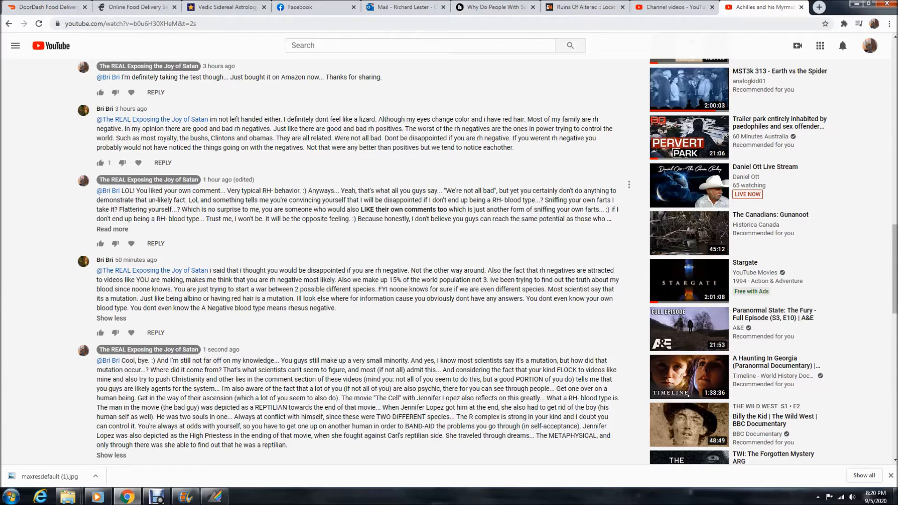
- Expand the hour-old edited reply and scroll to the latest reply's Reply button
left_click(112, 228)
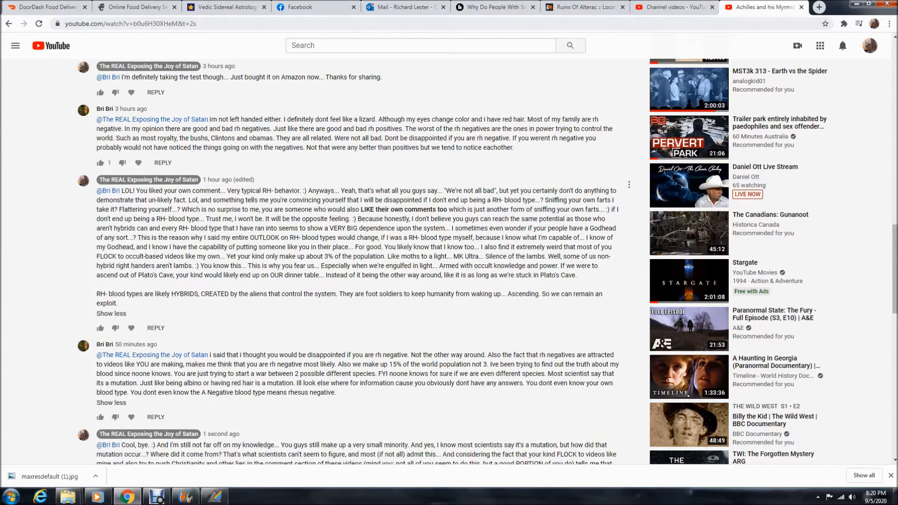
scroll("down", 3)
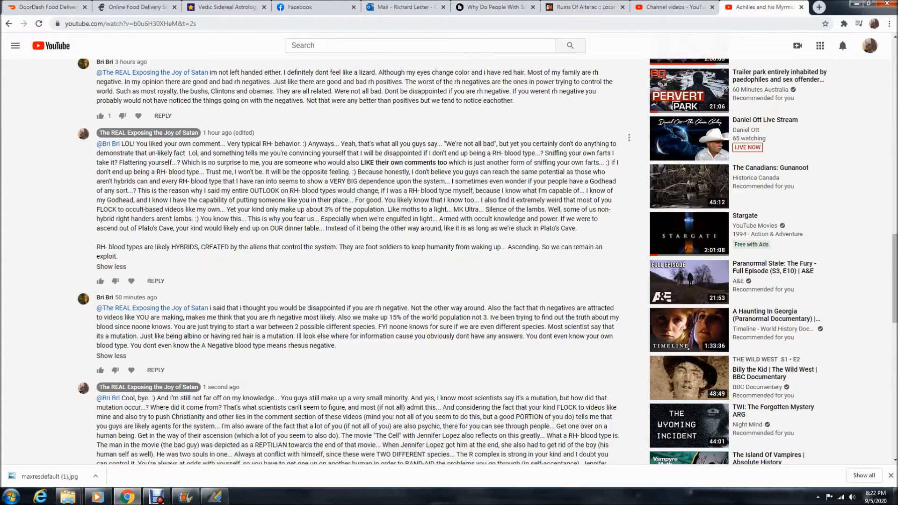
scroll("down", 3)
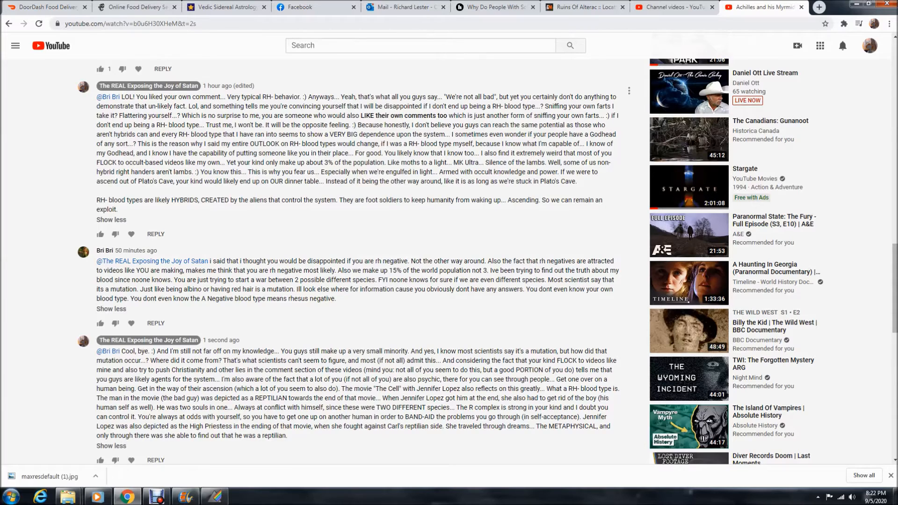
scroll("down", 3)
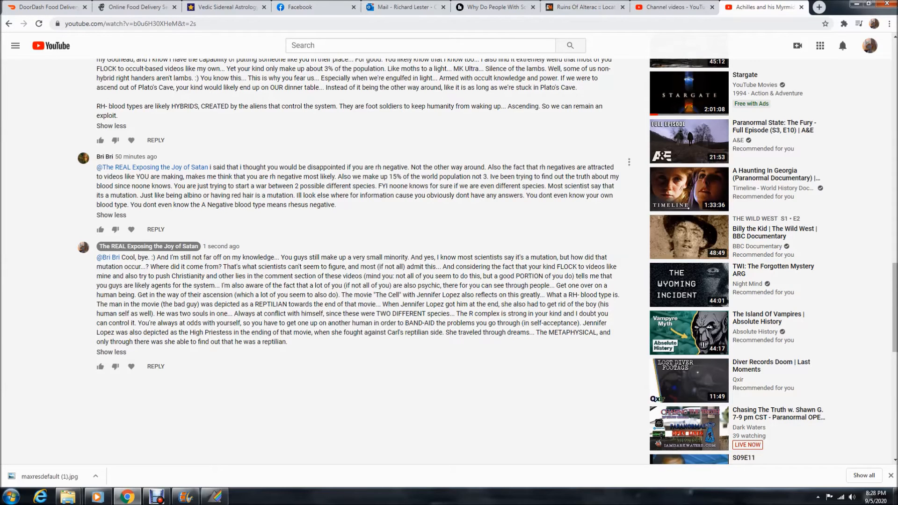
- Scroll to the last reply so the thread ends on the newest reply's full text
scroll("down", 3)
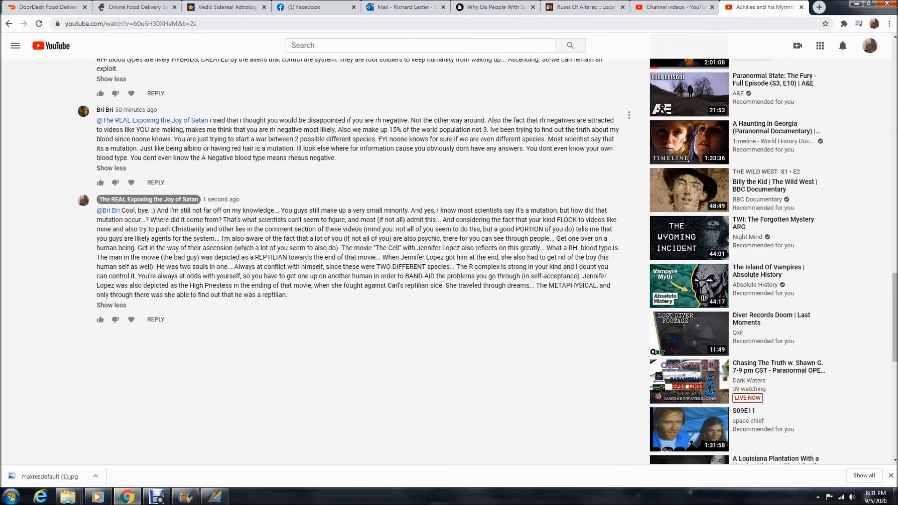
scroll("up", 3)
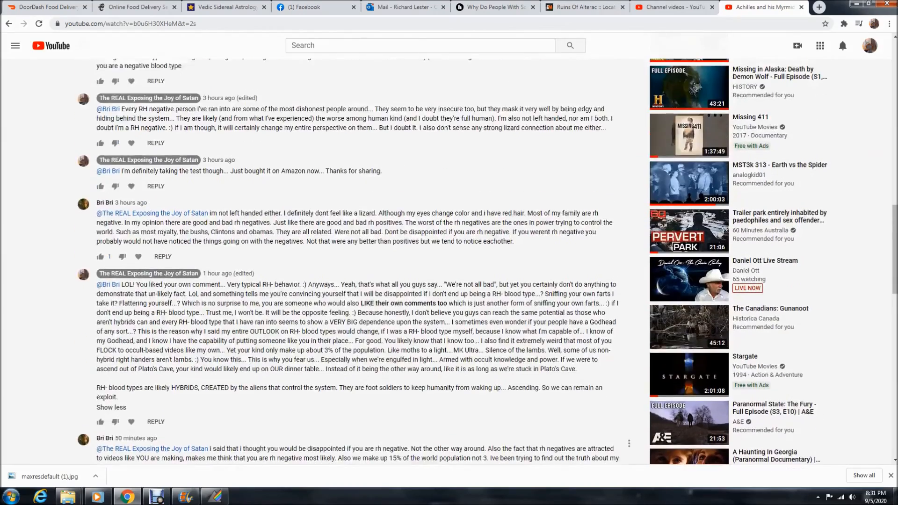
scroll("up", 3)
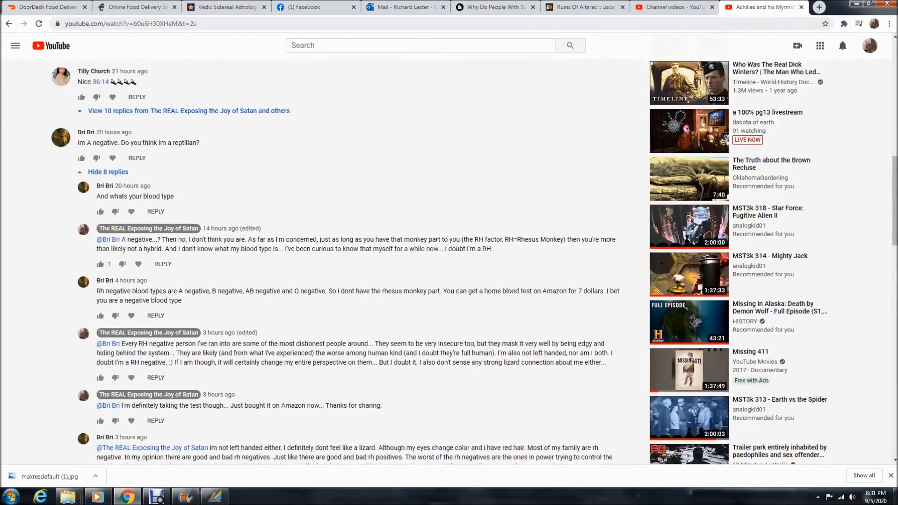
scroll("down", 3)
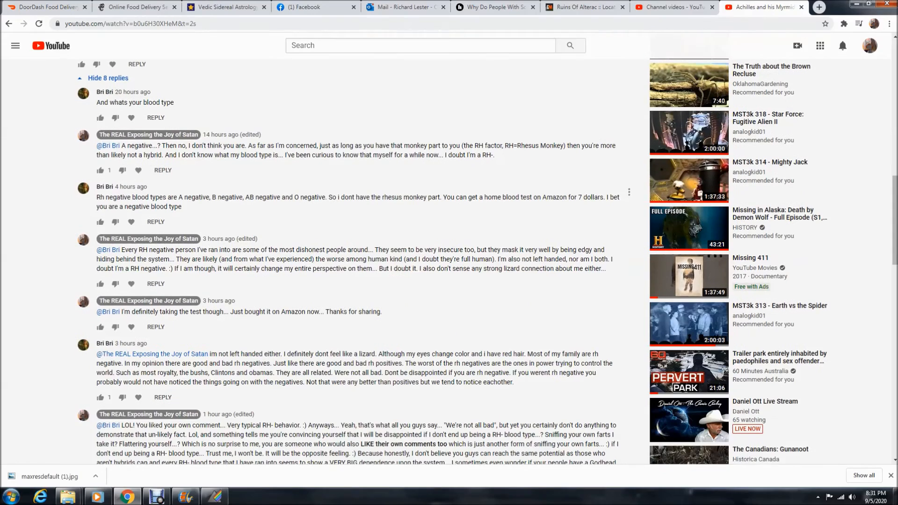
scroll("down", 3)
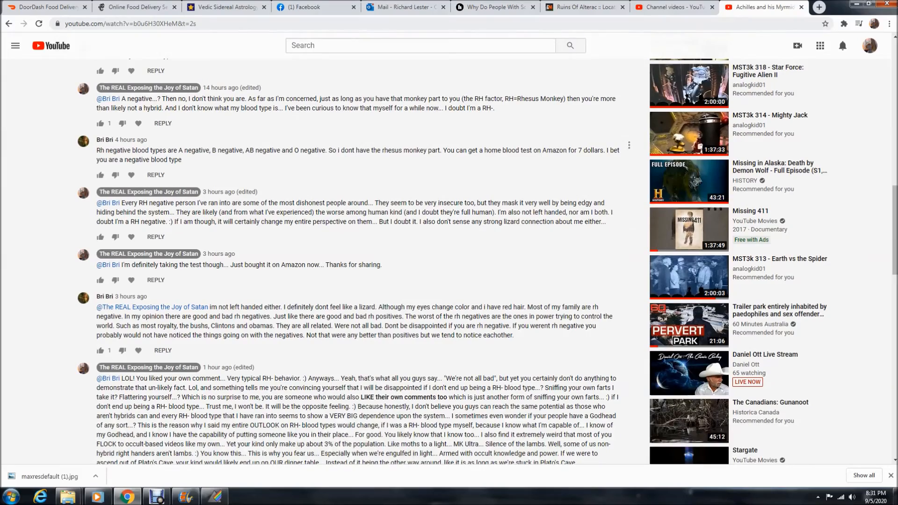
scroll("down", 3)
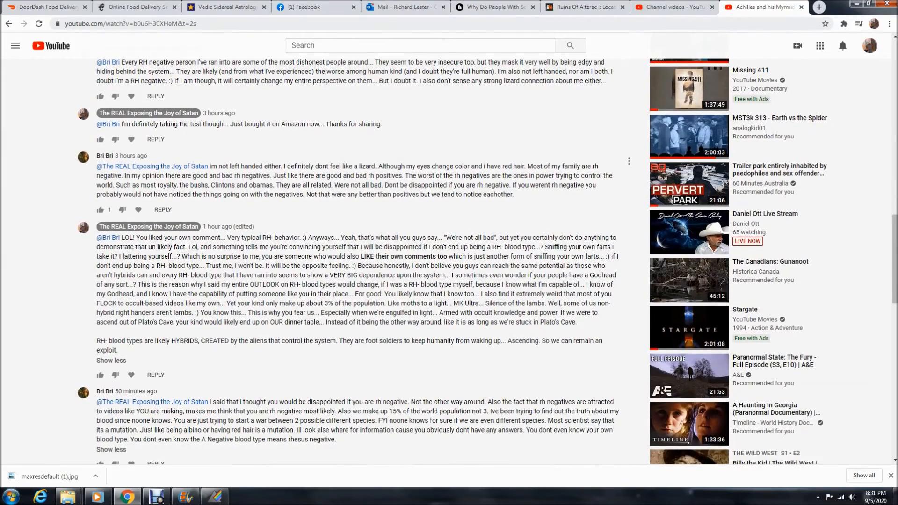
scroll("down", 3)
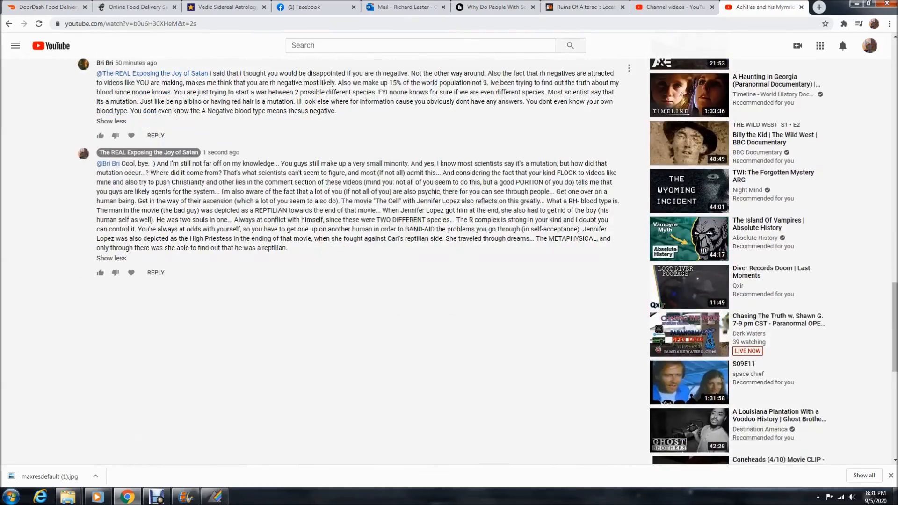
scroll("down", 3)
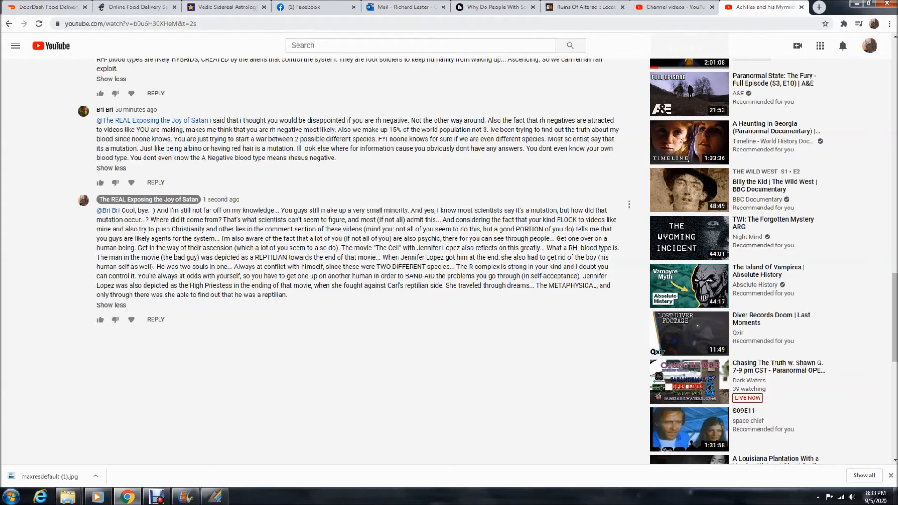
- Scroll once more at the thread's end, leaving the newest reply to Bri Bri expanded
scroll("down", 3)
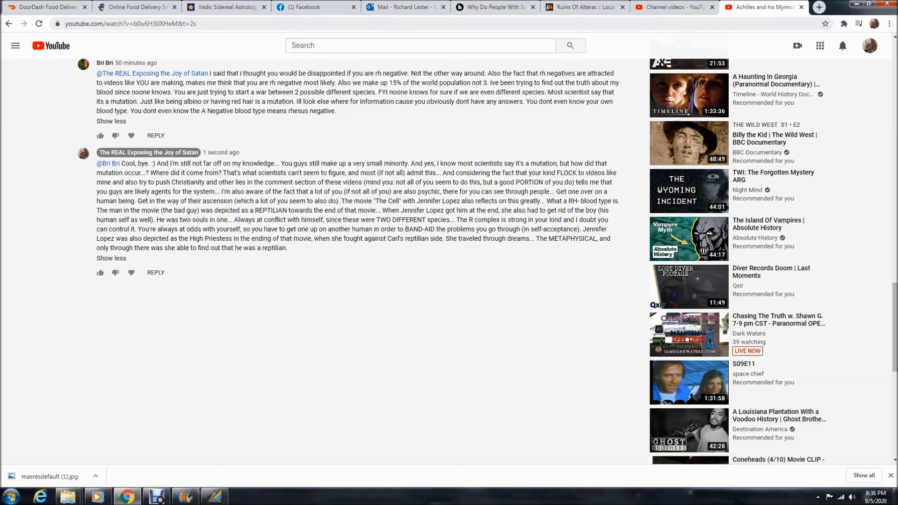
mouse_move(628, 158)
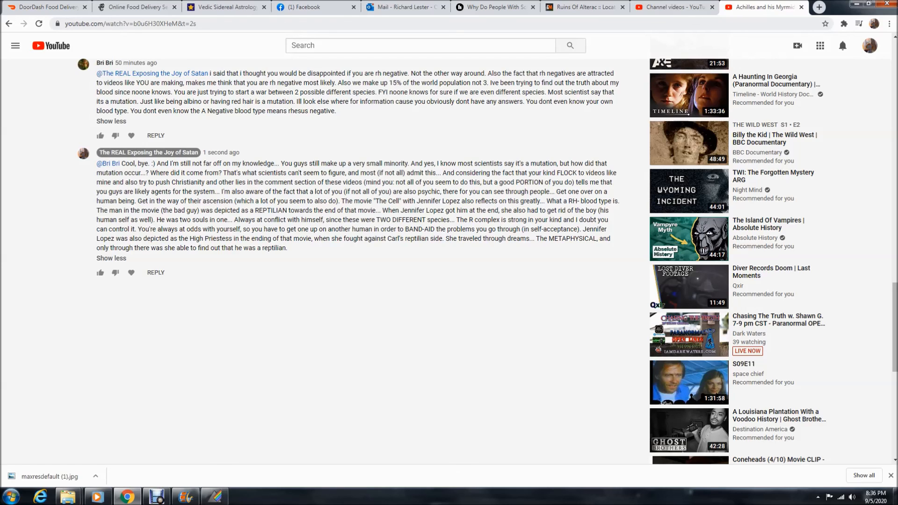
scroll("up", 3)
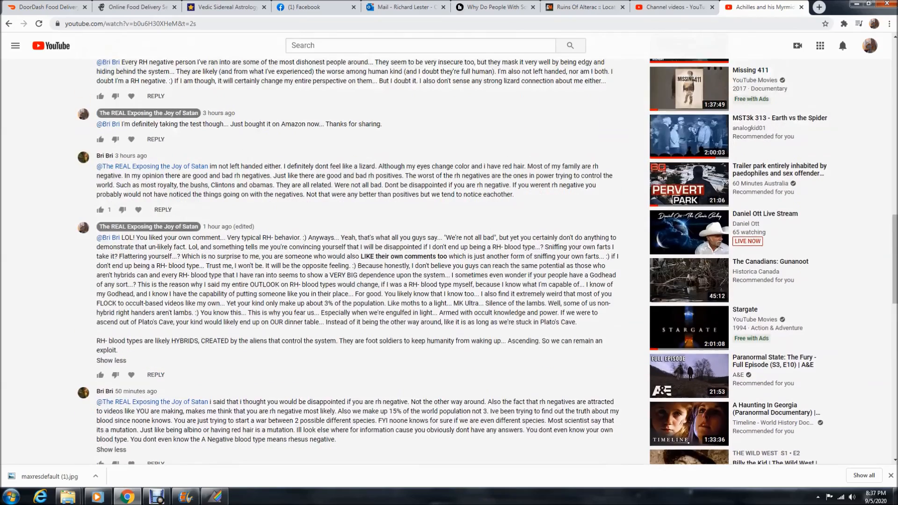
scroll("down", 3)
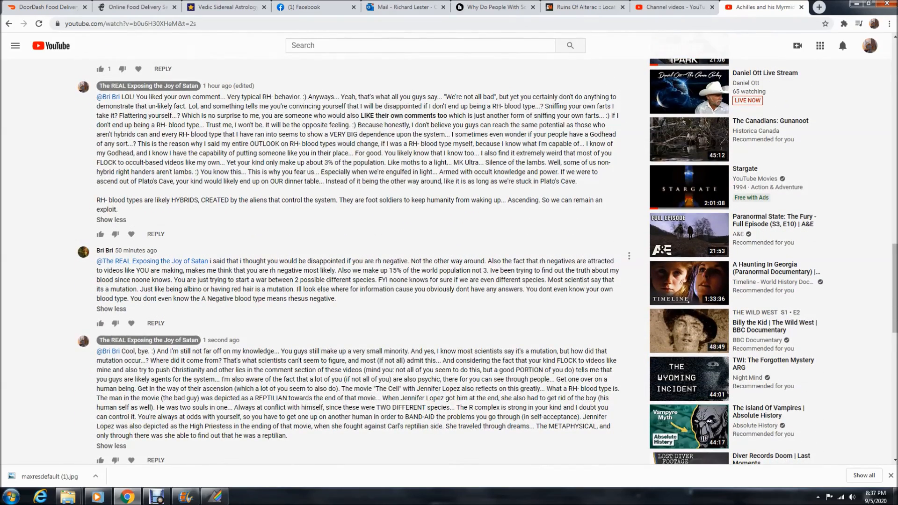
scroll("up", 3)
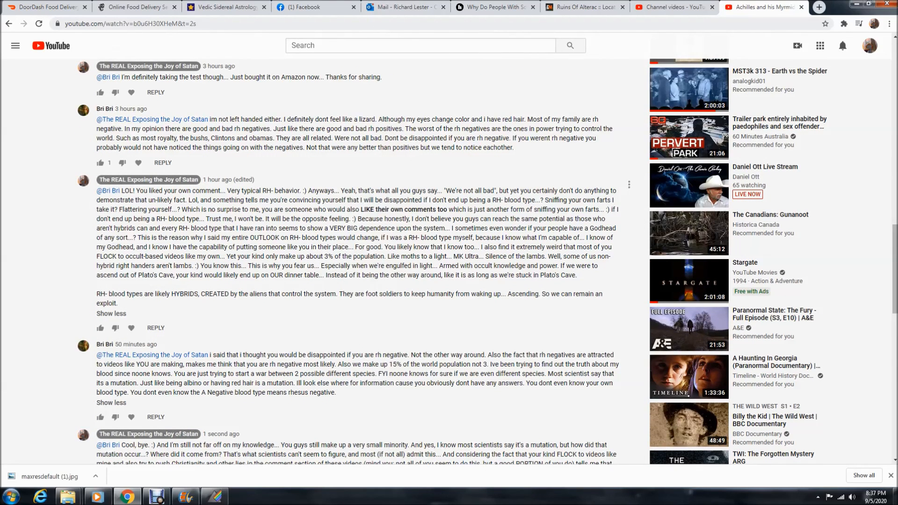
scroll("up", 3)
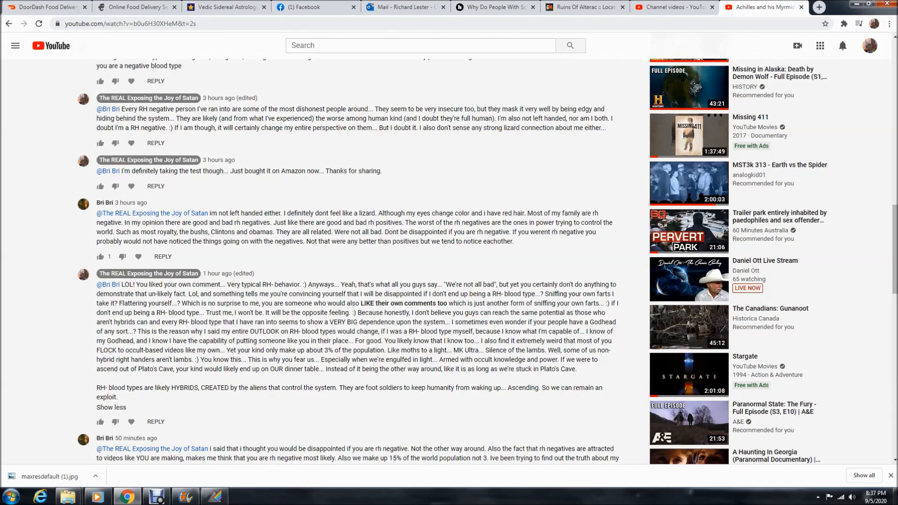
scroll("down", 3)
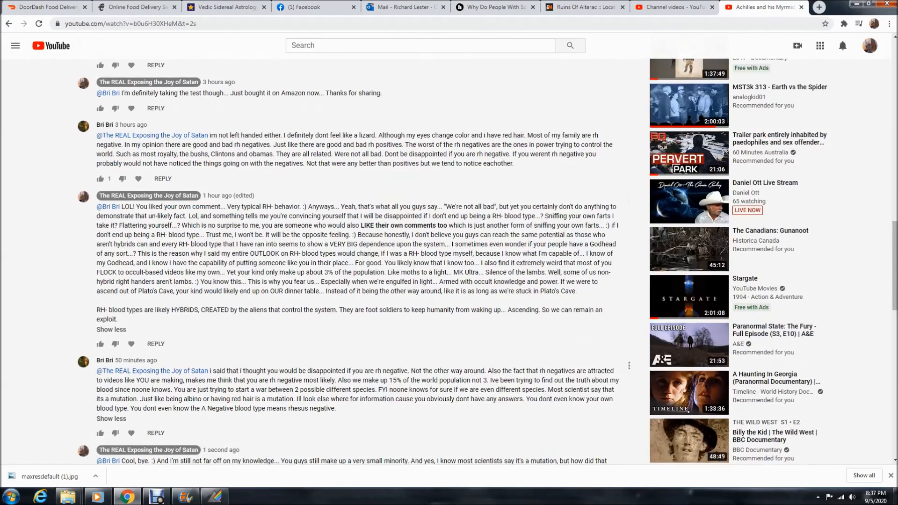
scroll("down", 3)
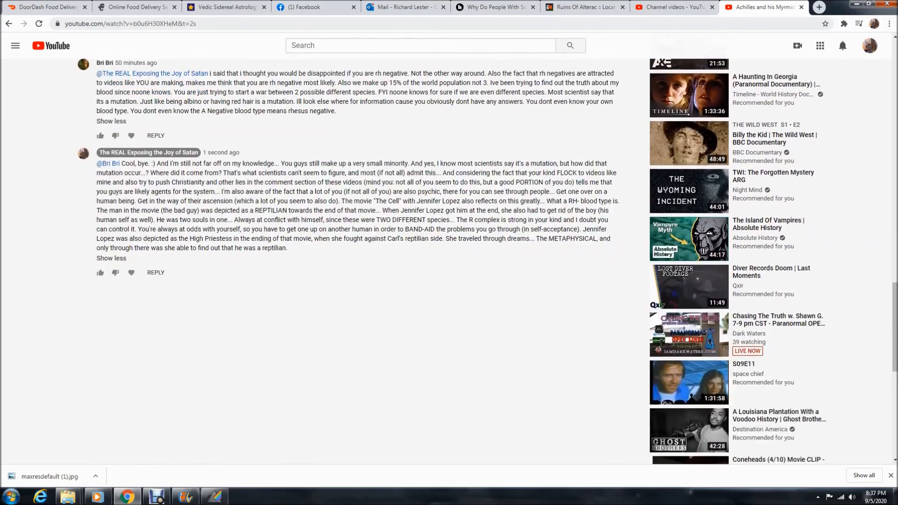
scroll("up", 3)
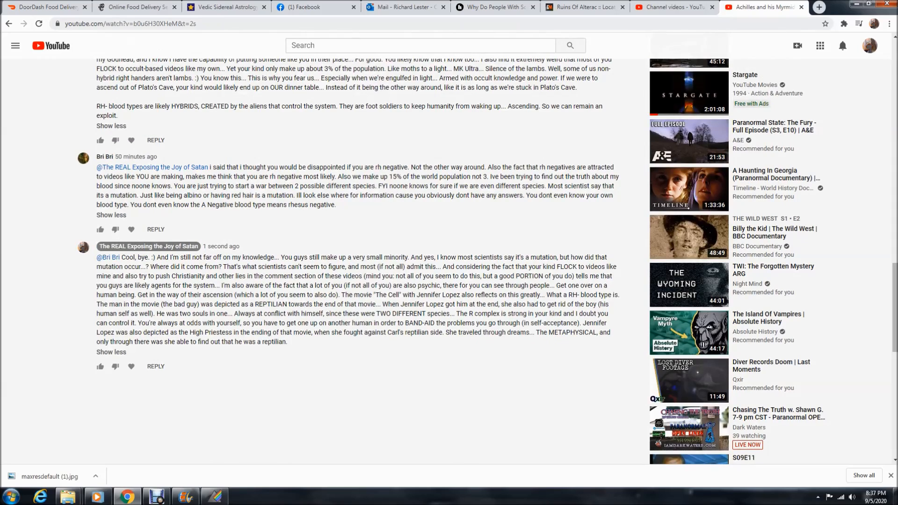